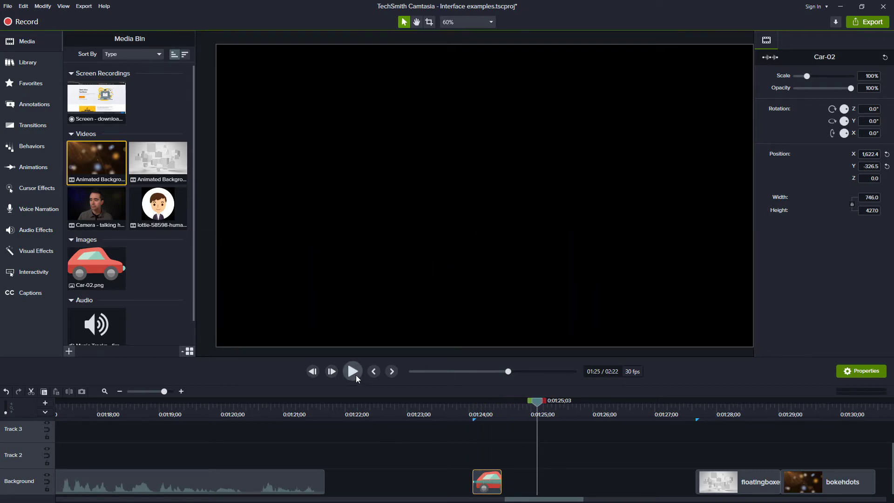
Preview the car image sliding across the canvas, then show the Visual Effects list.
{"action": "left_click", "coordinate": [373, 372]}
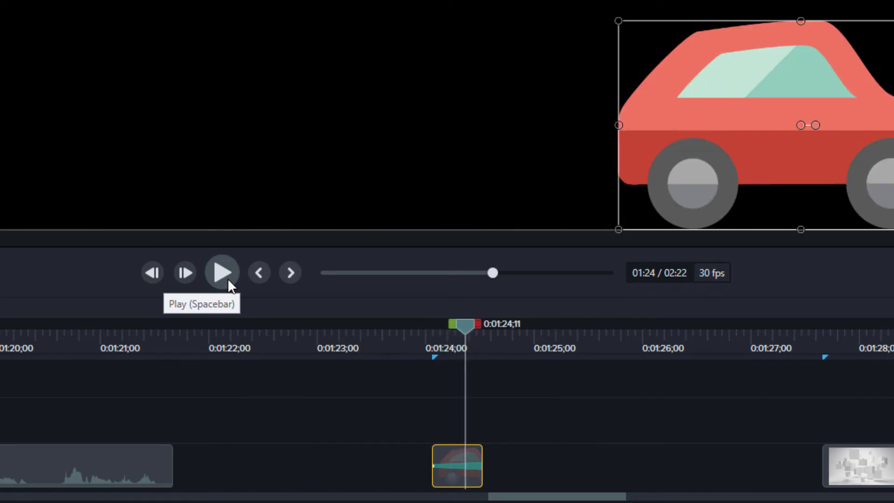
{"action": "left_click", "coordinate": [221, 272]}
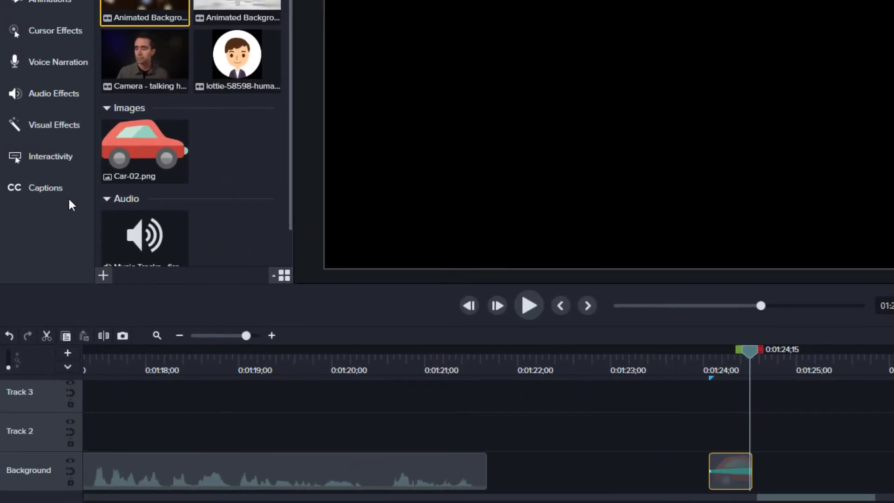
{"action": "left_click", "coordinate": [54, 125]}
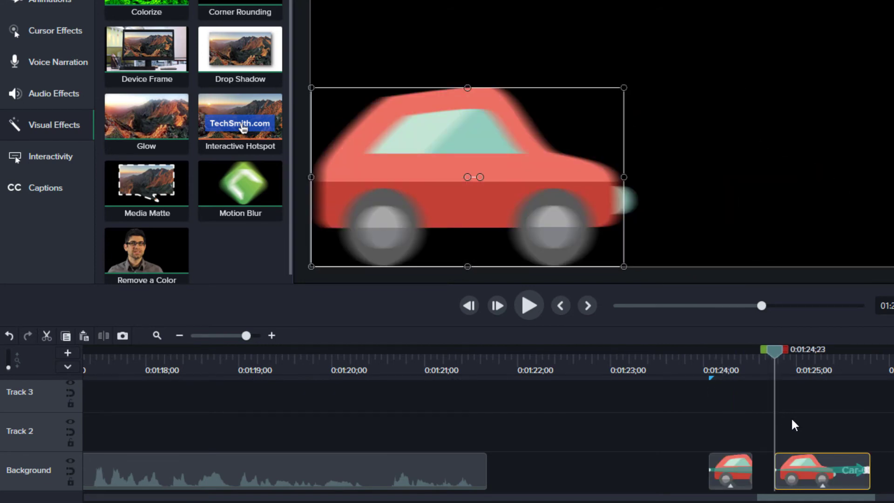
Play back the car clip with Motion Blur applied and return to the start.
{"action": "left_click", "coordinate": [527, 305]}
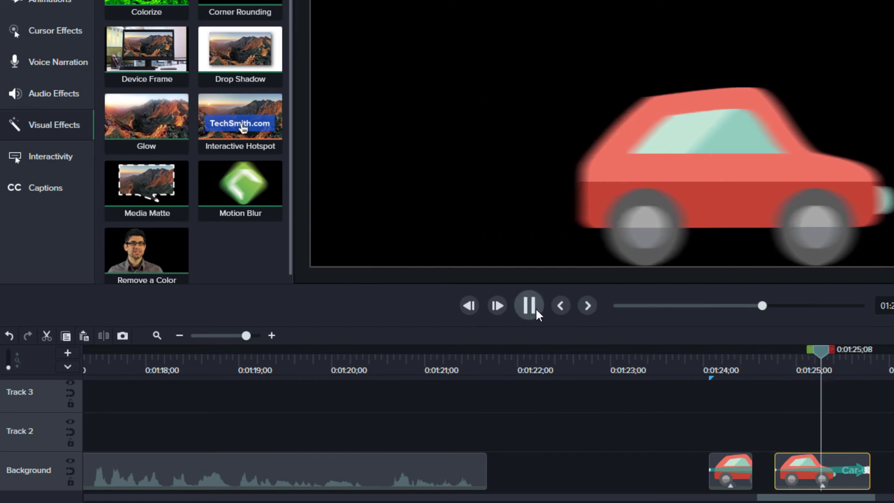
{"action": "left_click", "coordinate": [527, 306]}
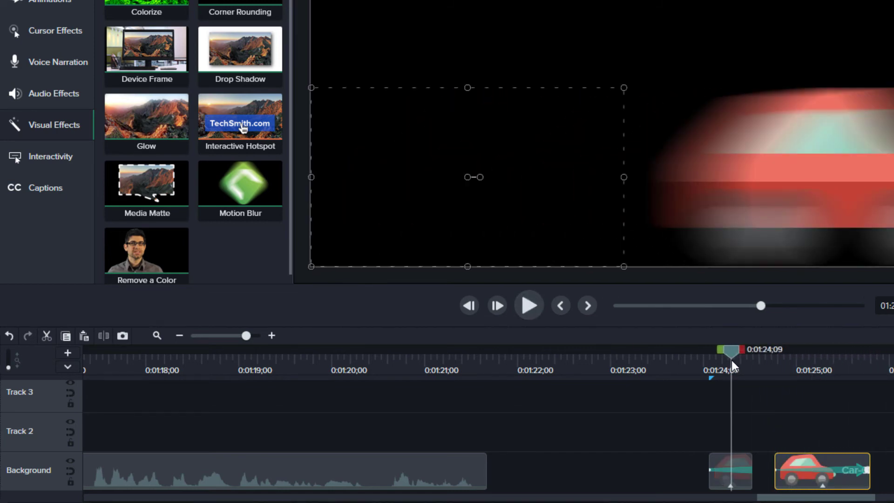